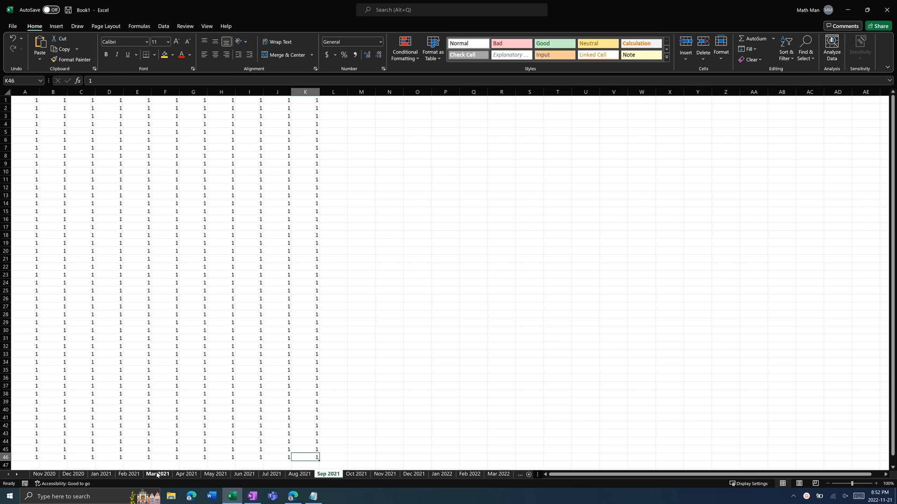
mouse_move(215, 474)
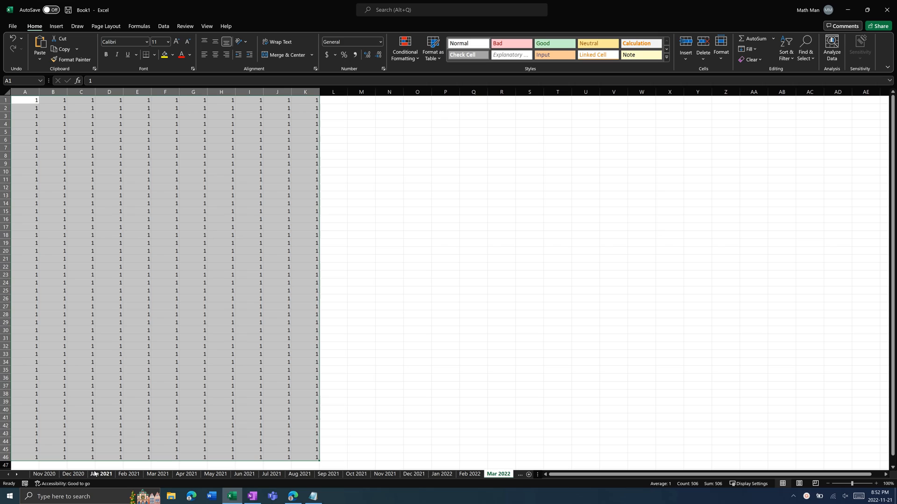
Step: Try deleting the Jan 2021 sheet manually, respond to the warning, then select cell J26
right_click(99, 474)
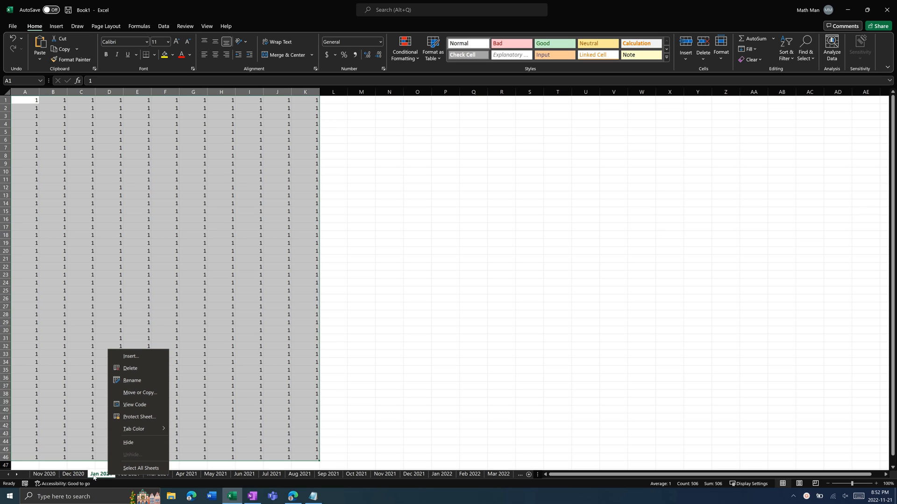
mouse_move(131, 368)
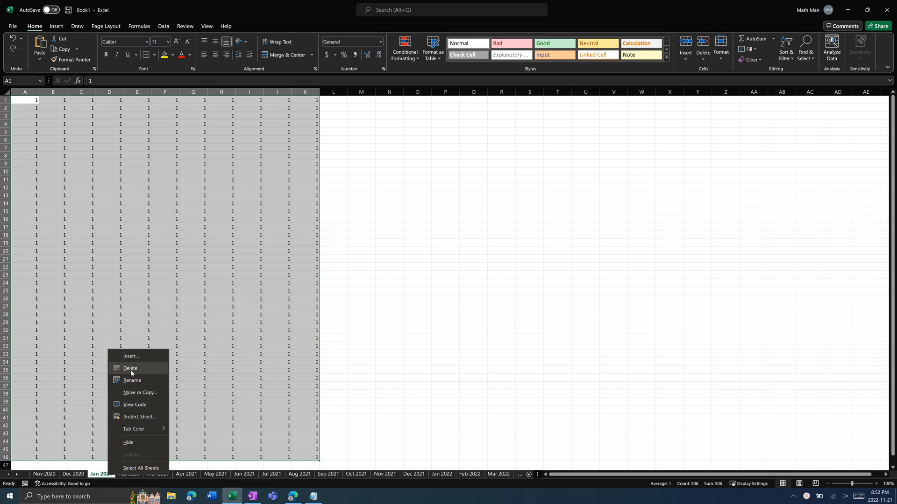
click(130, 368)
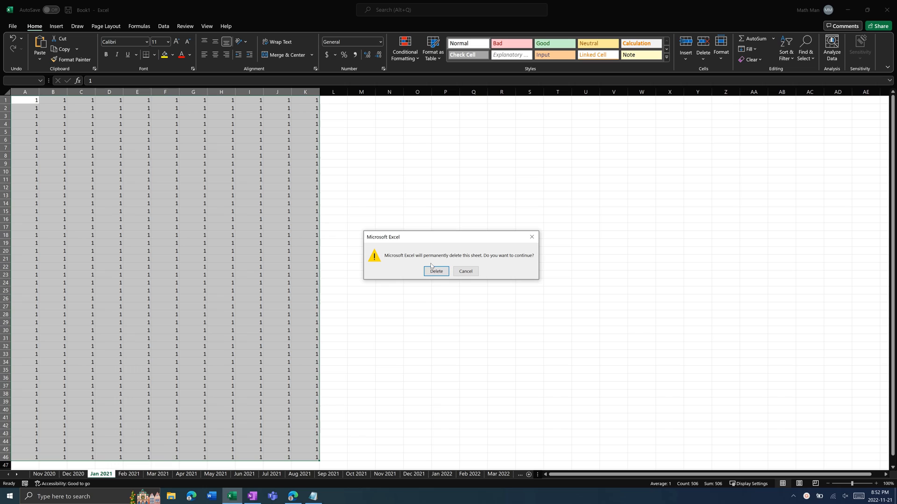
click(436, 271)
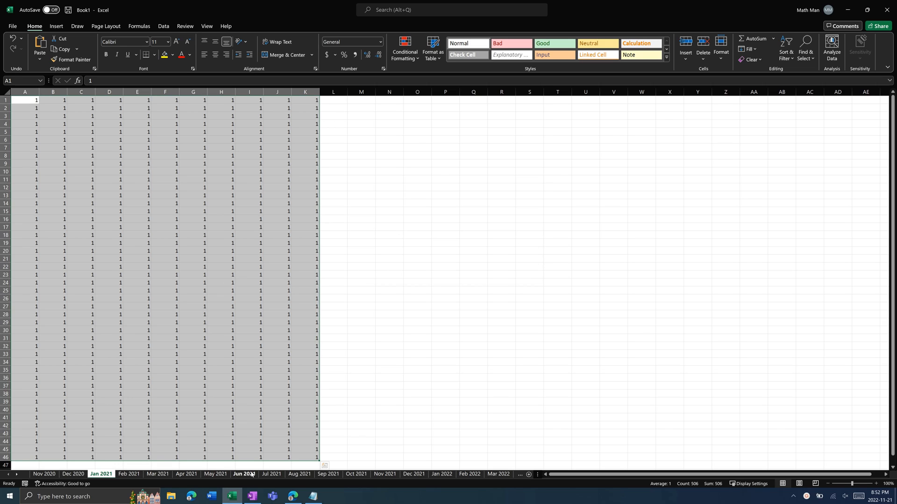
mouse_move(371, 402)
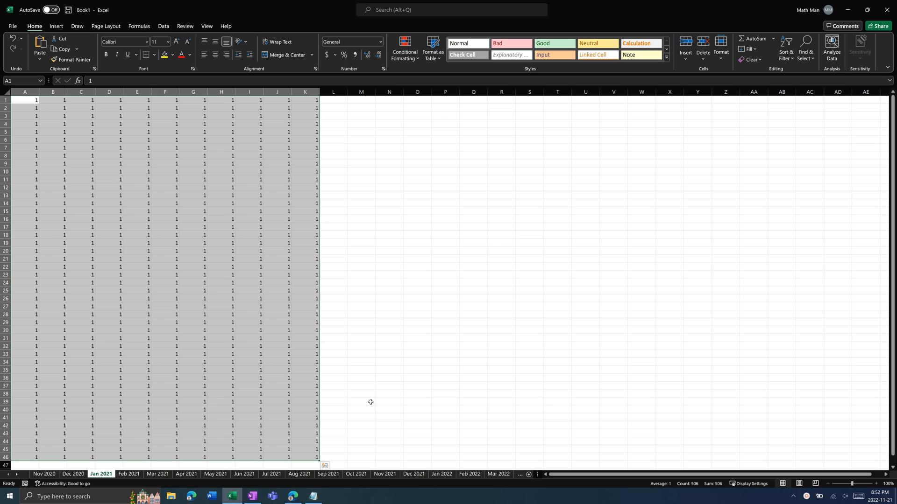
click(360, 417)
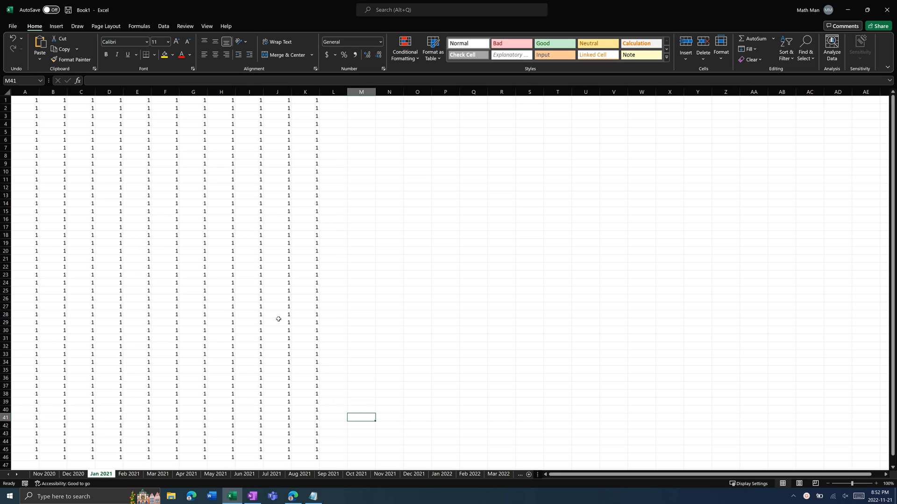
click(278, 298)
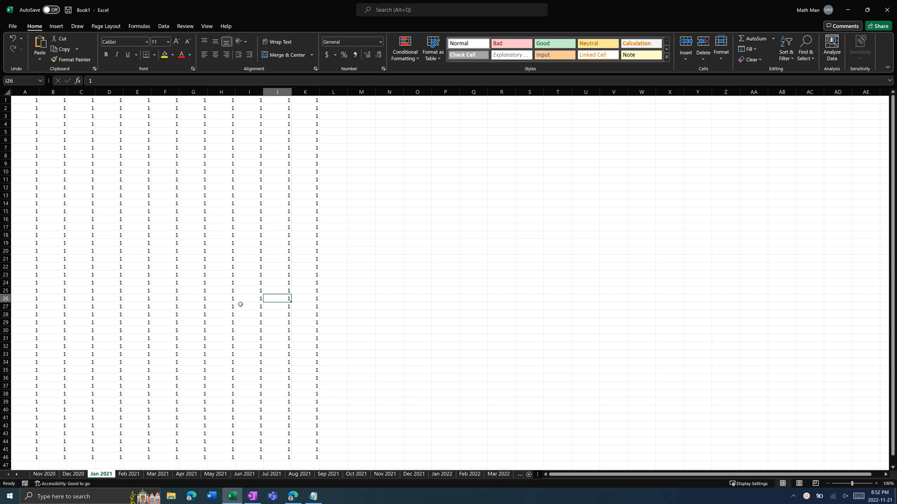
mouse_move(177, 74)
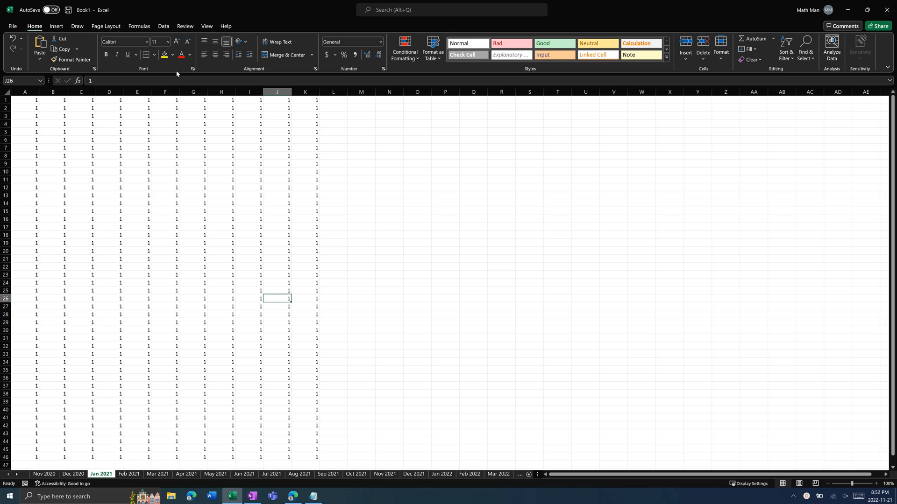
mouse_move(260, 137)
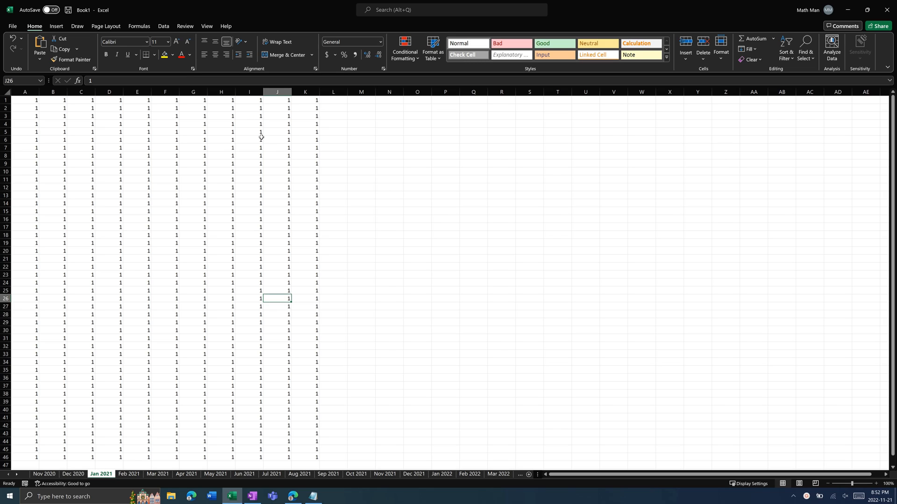
mouse_move(207, 27)
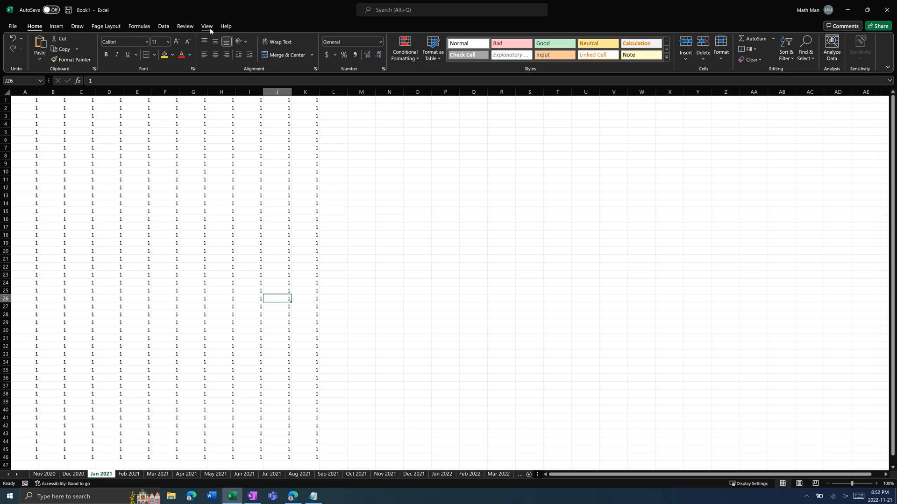
Step: Start recording a new macro named DeleteSheets stored in this workbook
click(208, 26)
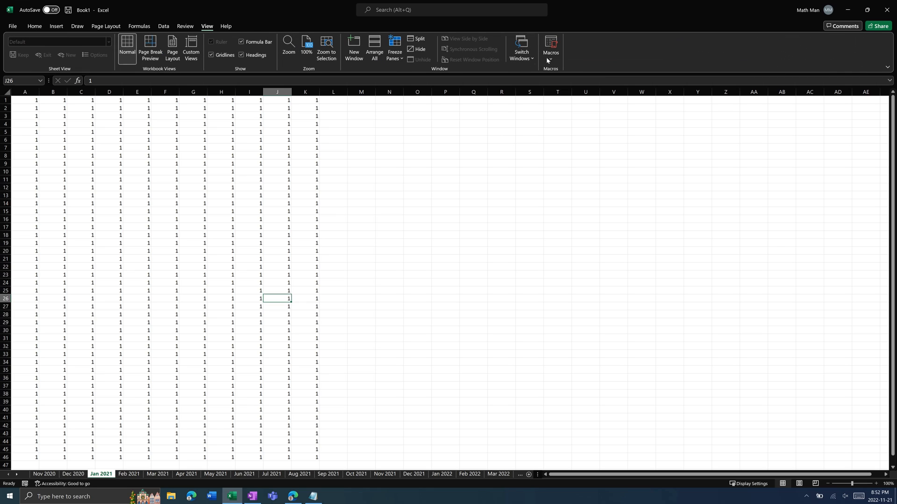
click(550, 46)
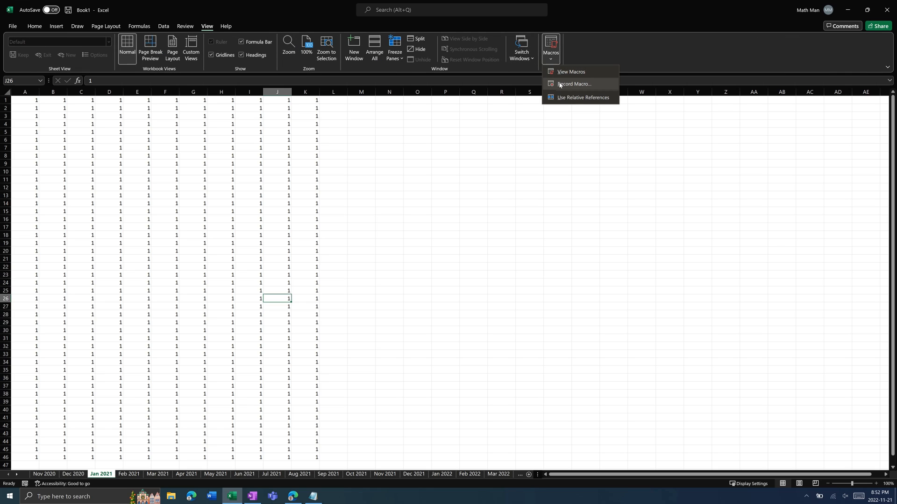
click(574, 84)
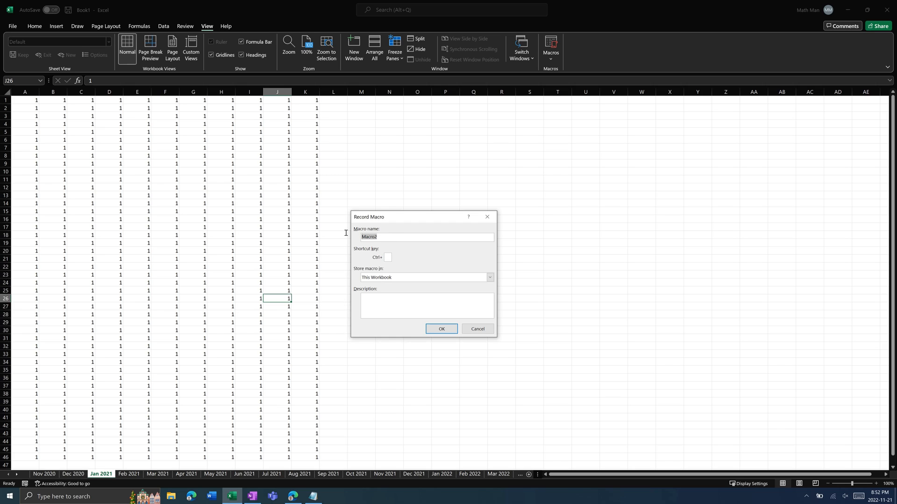
text(Delete)
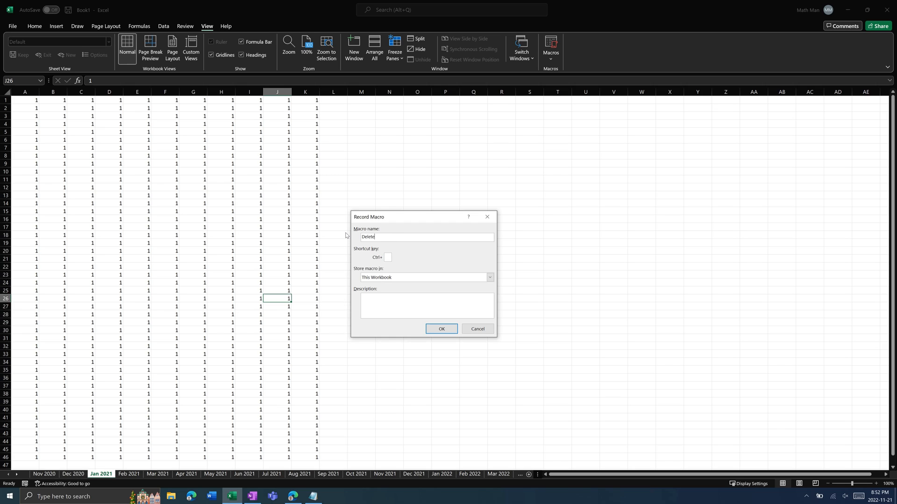
text(Sheets)
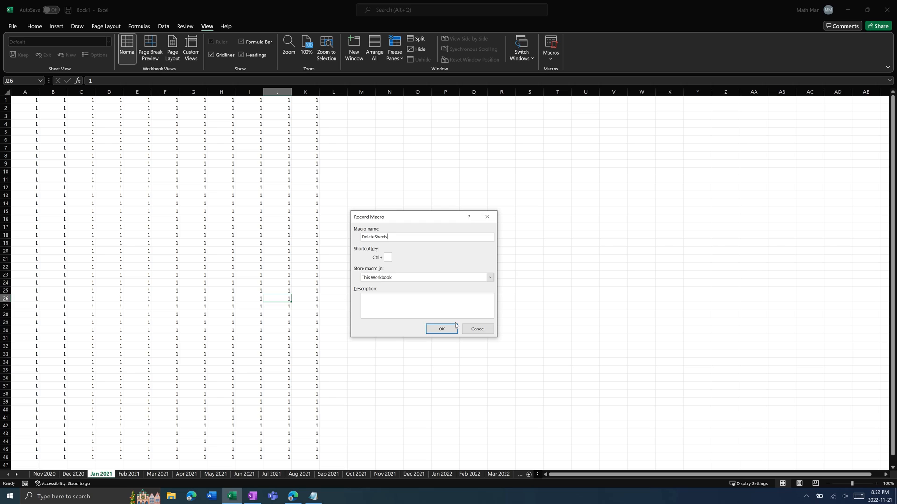
click(440, 329)
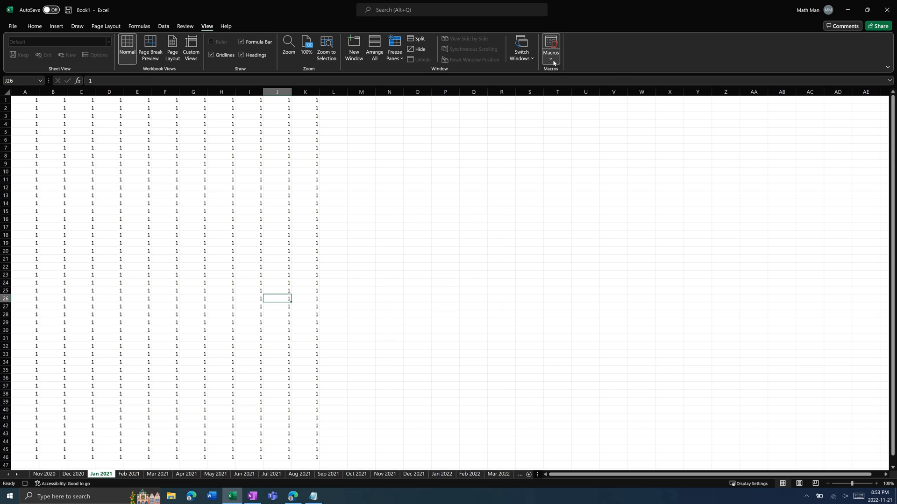
mouse_move(561, 84)
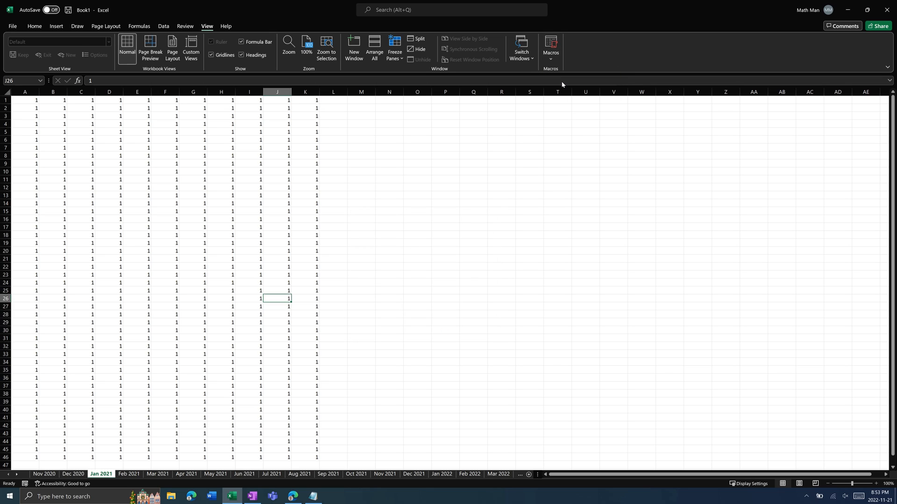
Step: Open the DeleteSheets macro's code in the Visual Basic editor from the macro list
click(550, 49)
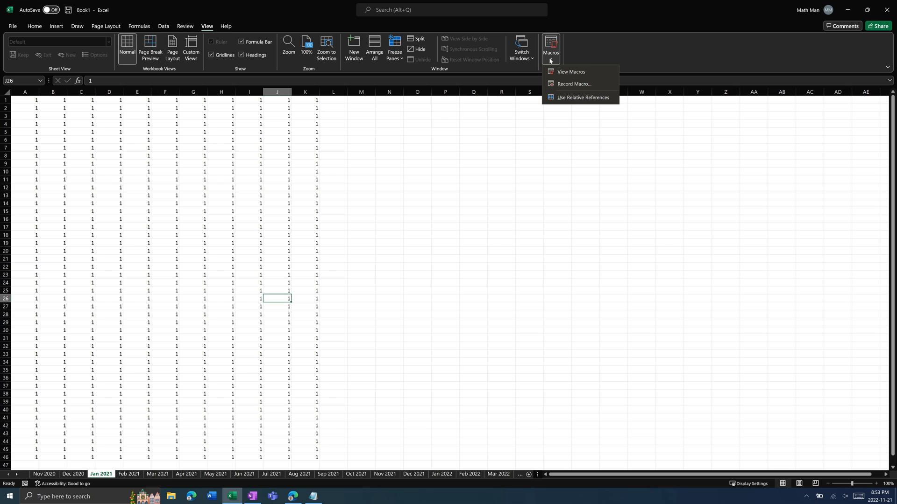
click(571, 71)
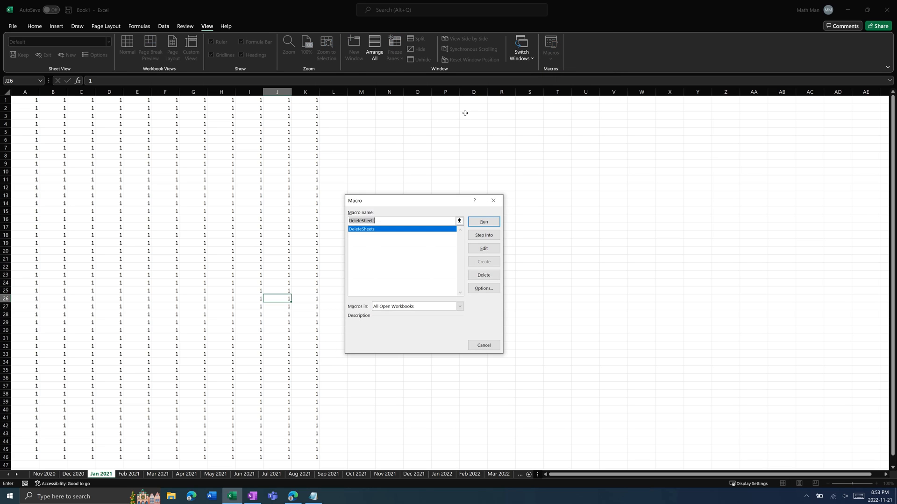
mouse_move(483, 248)
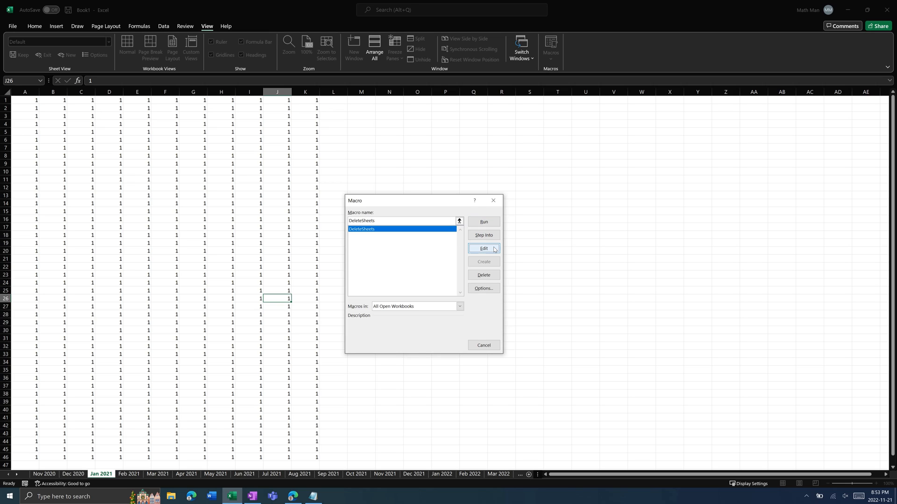
click(483, 249)
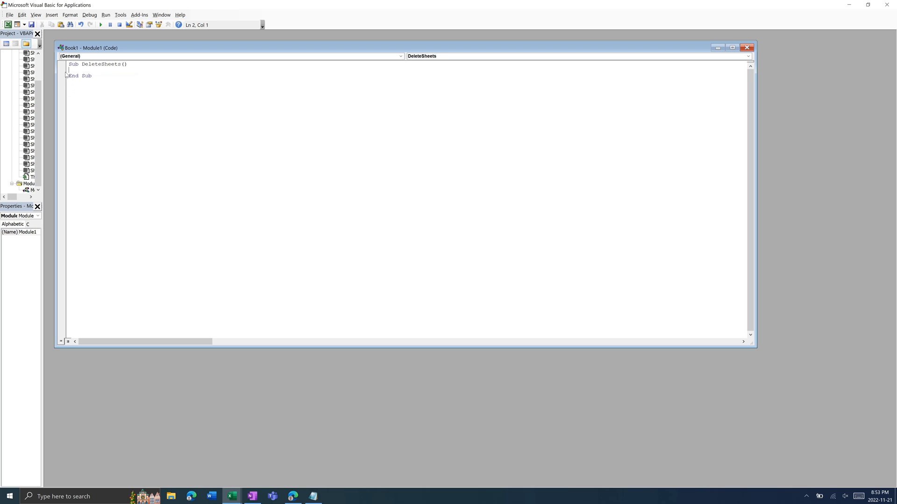
Step: Write 'Dim ws As Worksheet' as the first line inside Sub DeleteSheets()
key(enter)
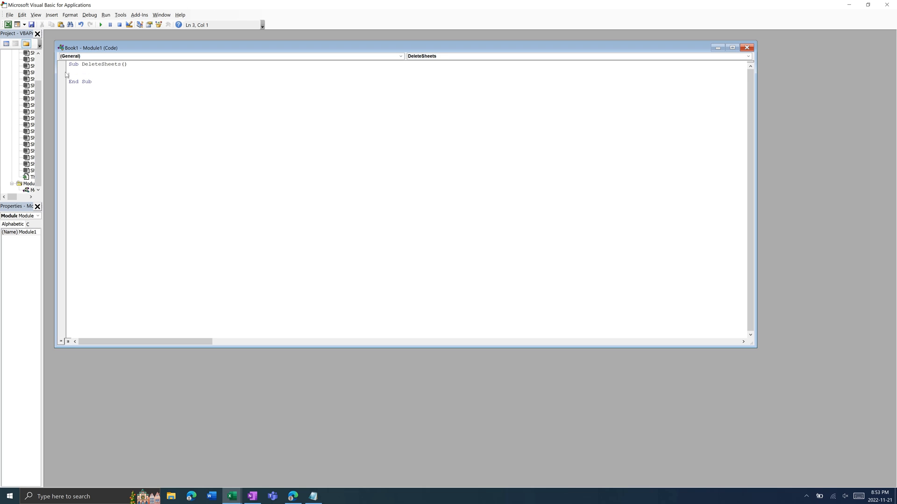
key(Return)
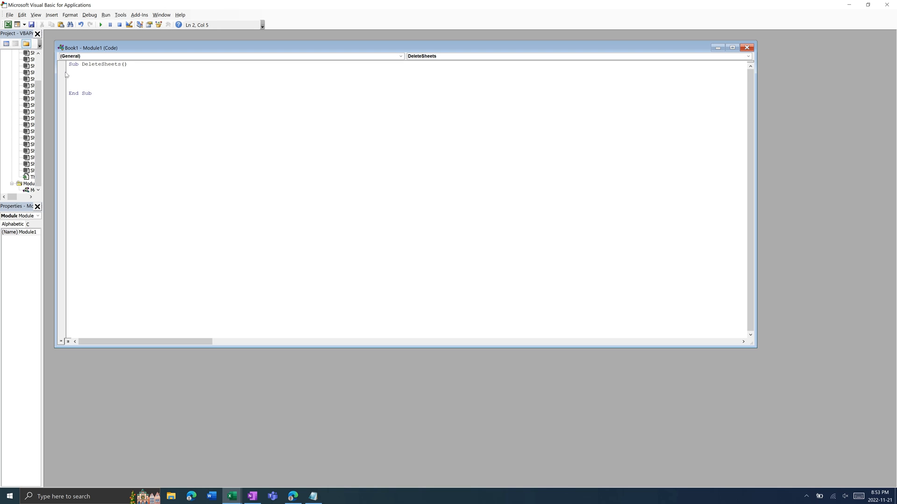
text(Dim)
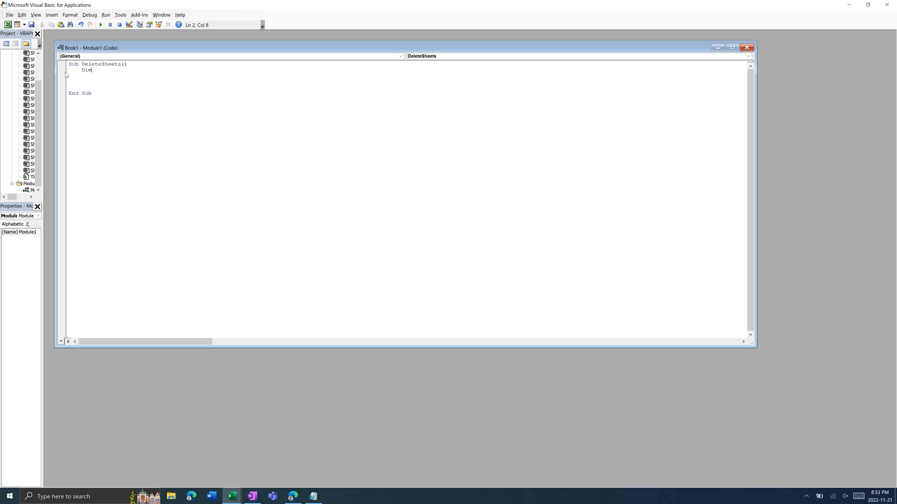
text(ws)
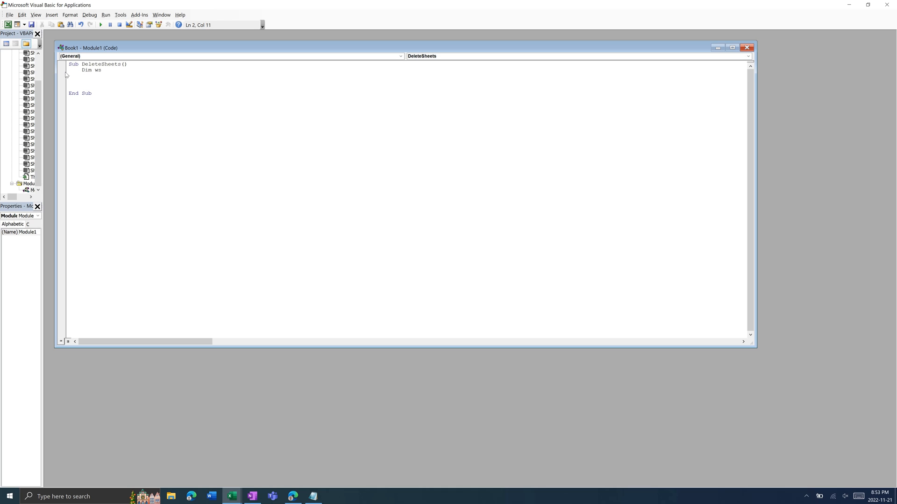
text(As W)
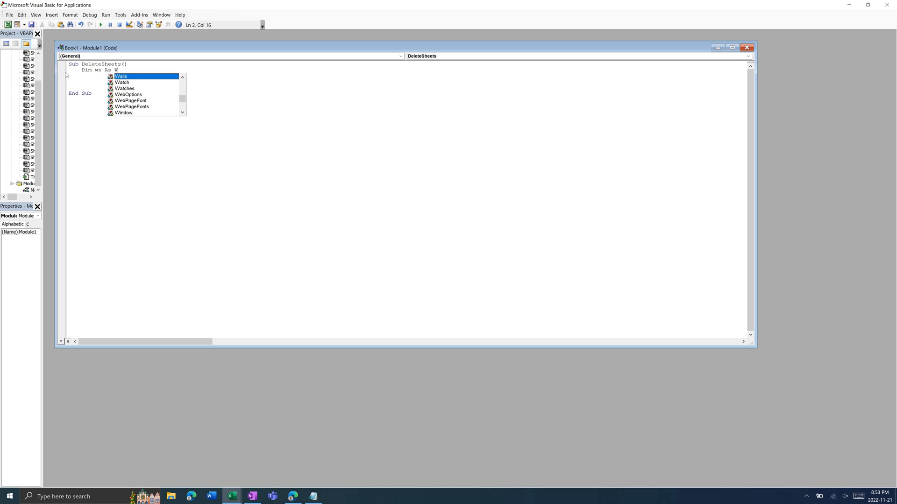
text(orksheet)
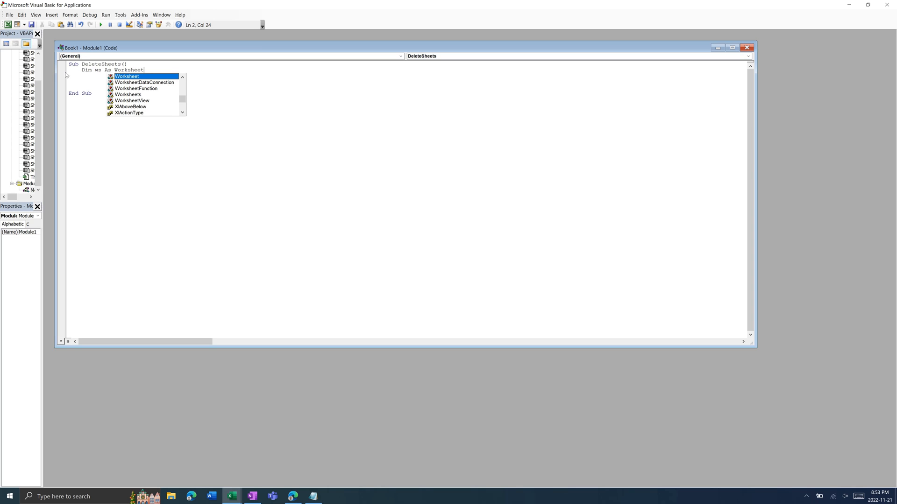
mouse_move(88, 78)
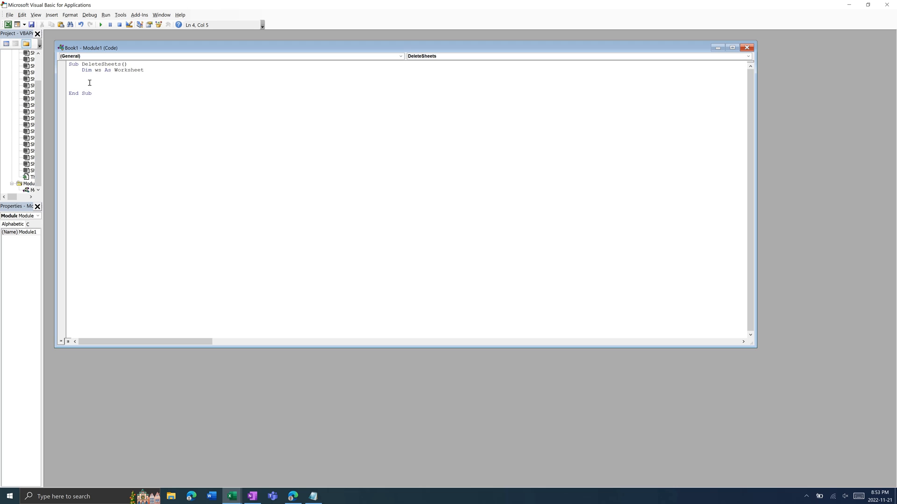
Step: Write the loop header 'For Each ws In Worksheets'
text(F)
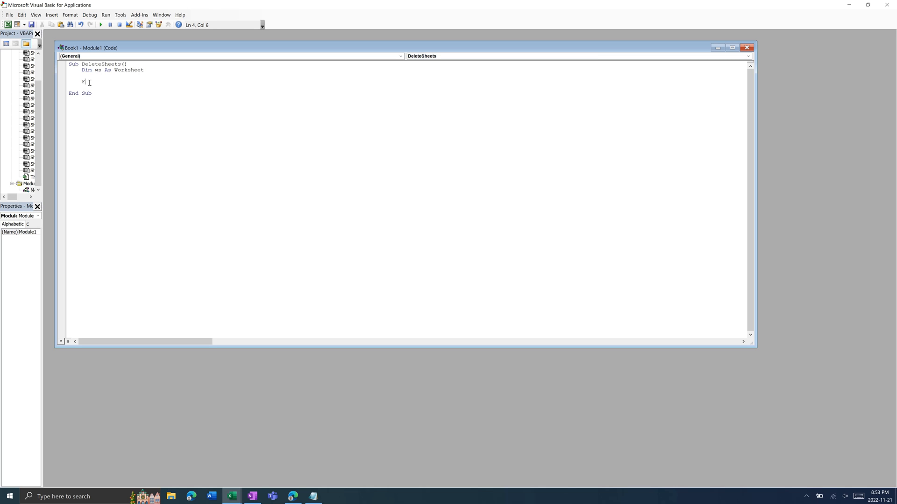
text(For Each)
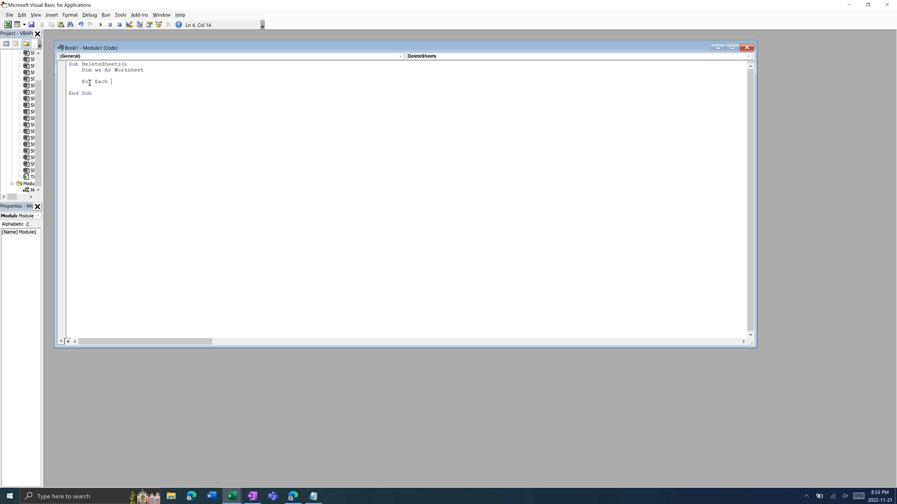
text(ws)
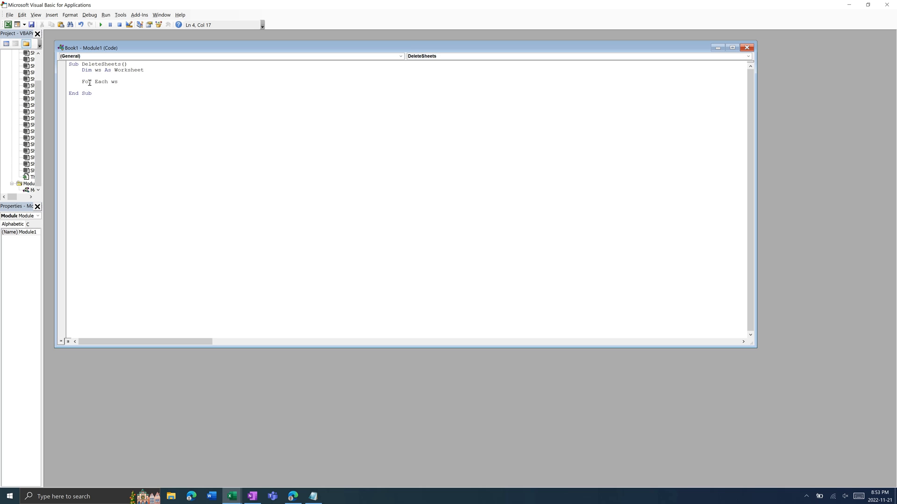
text(in W)
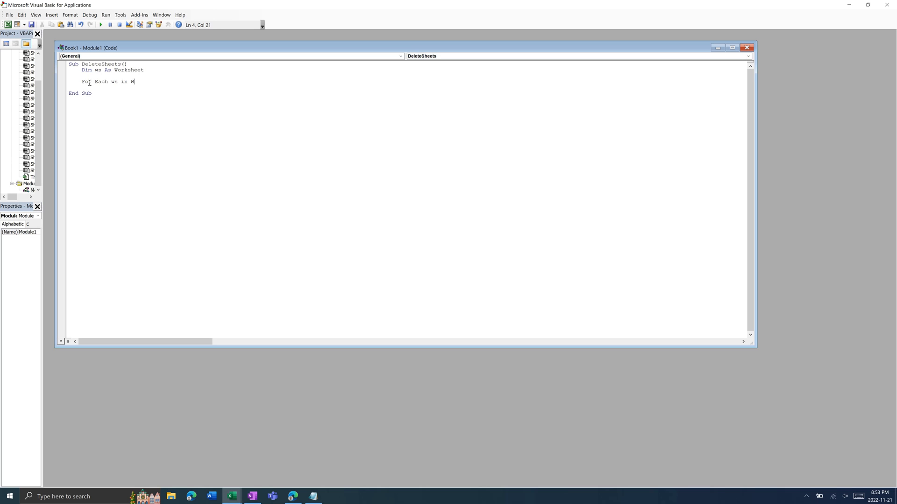
text(orksheets)
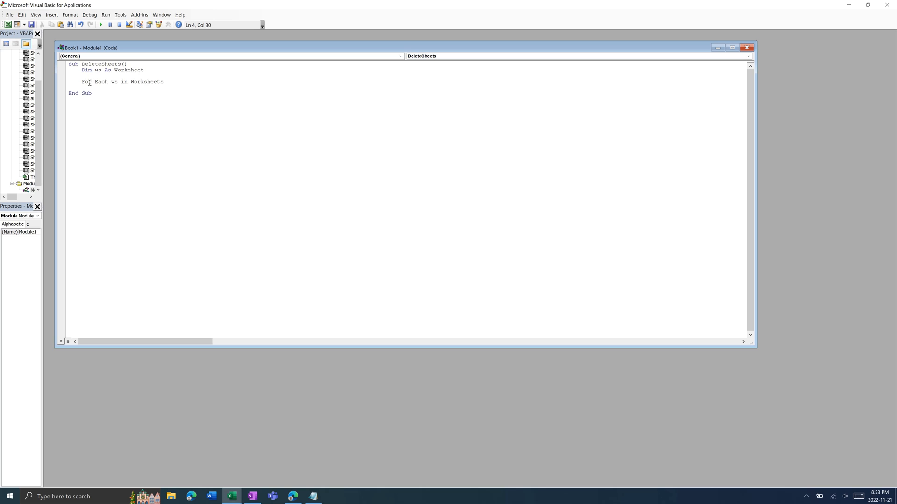
key(Return)
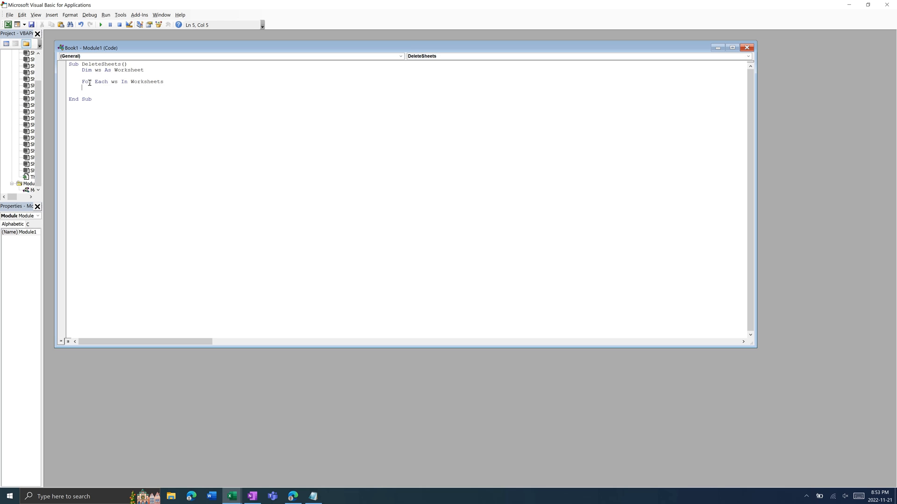
Step: Write the condition 'If (InStr(ws.Name, "2022") = 0) Then' inside the loop
text(I)
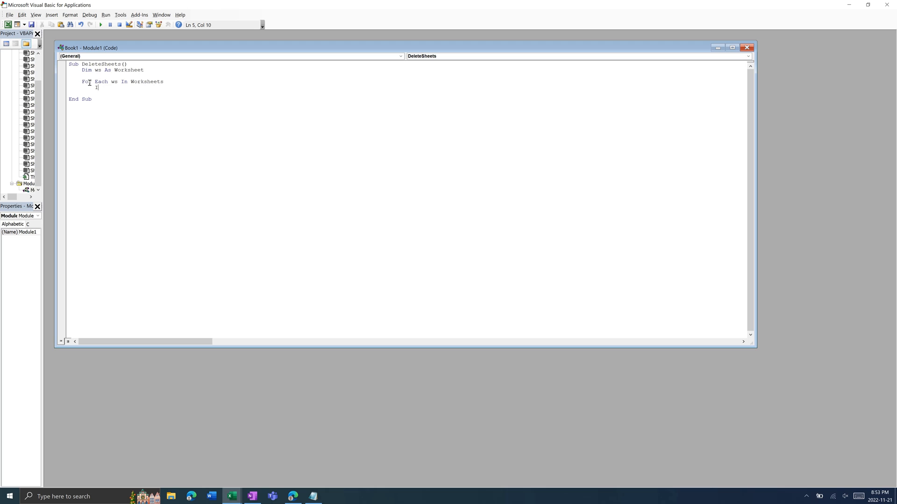
text(f ()
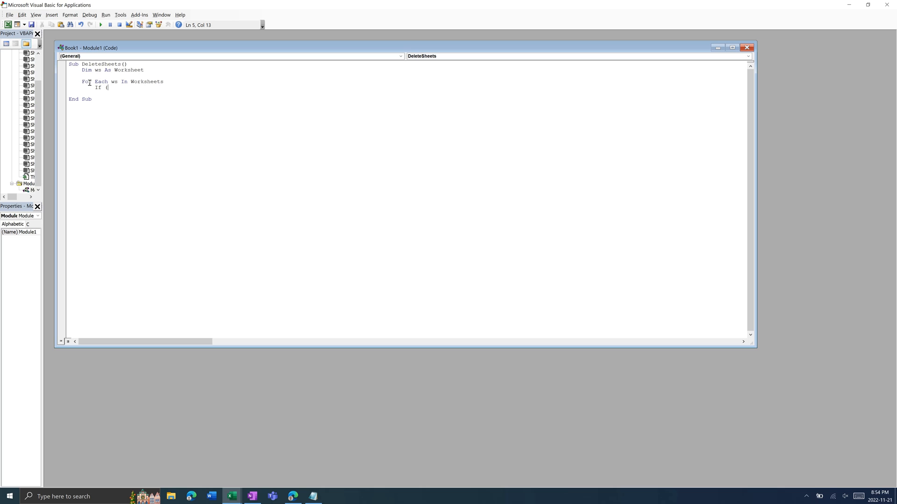
text(In)
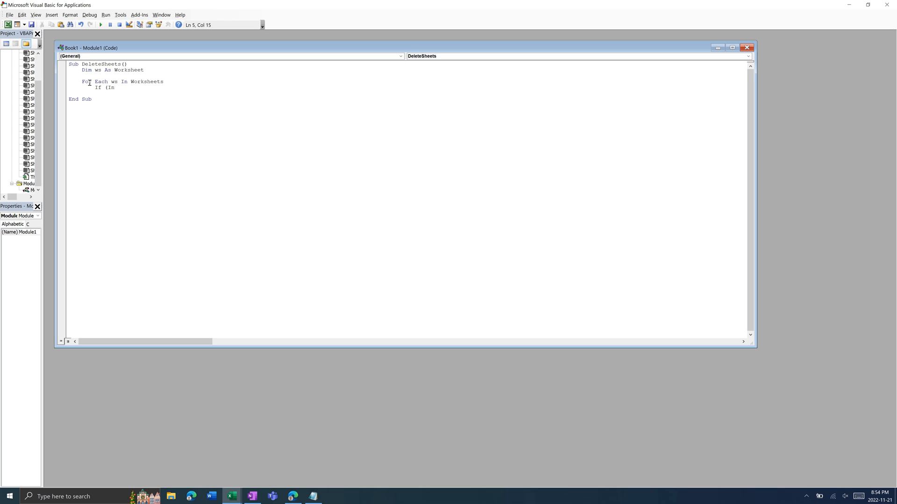
text(Str()
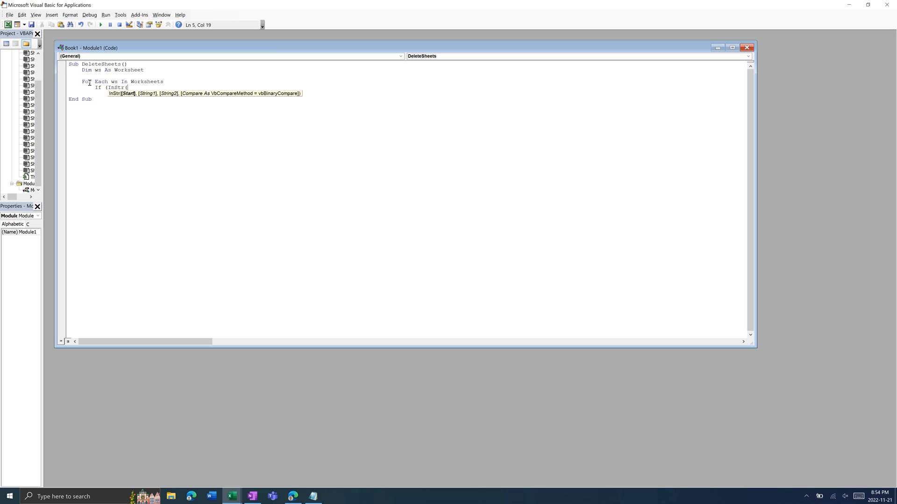
text(ws.Name, "20)
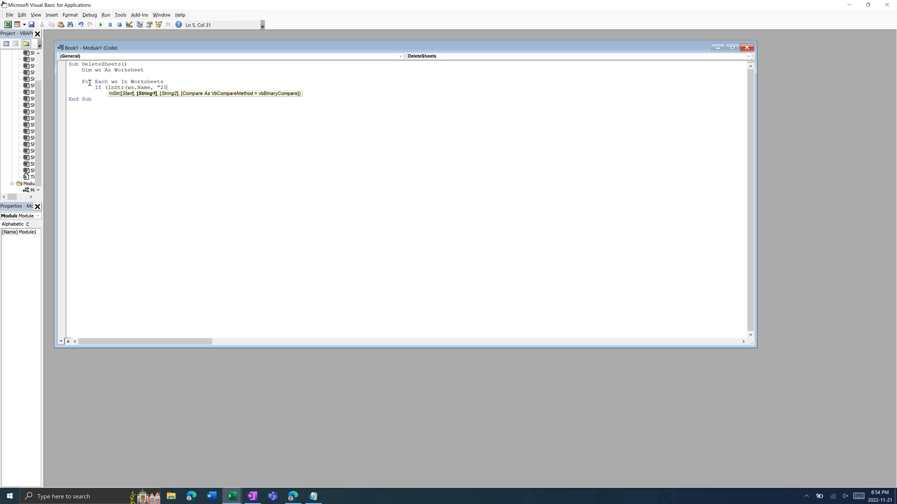
text(22") =)
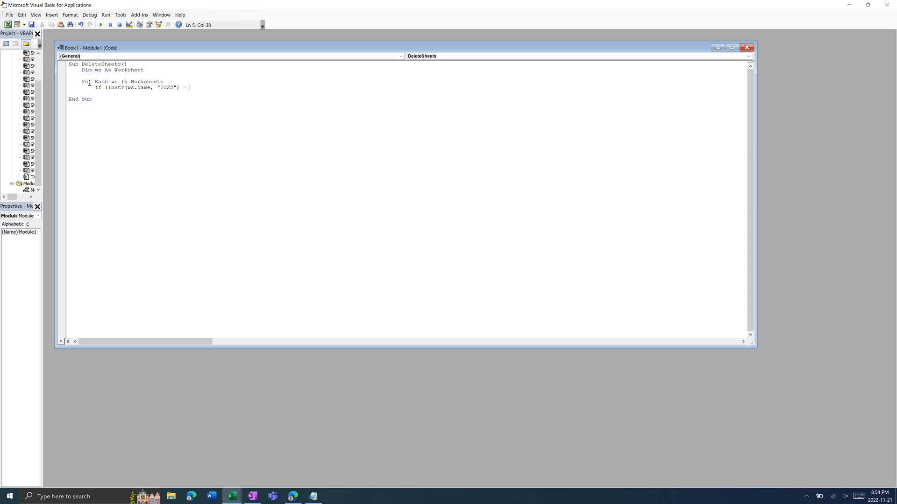
text(0))
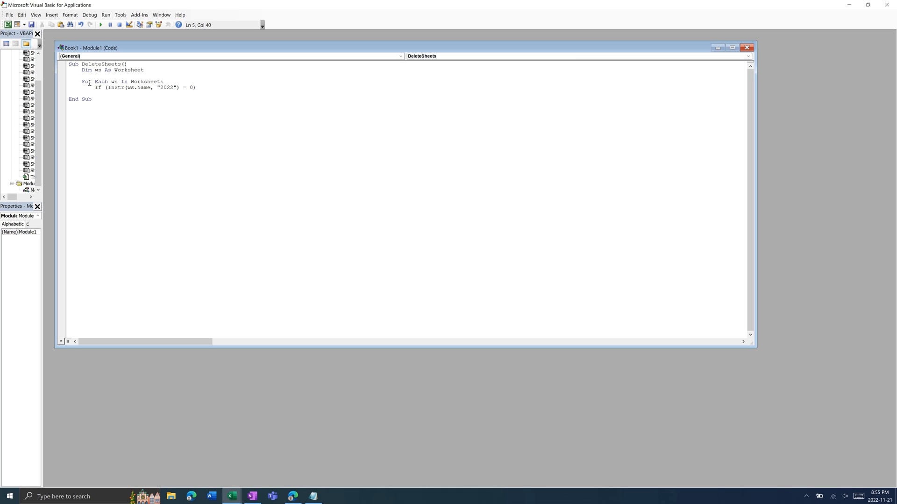
text(Then)
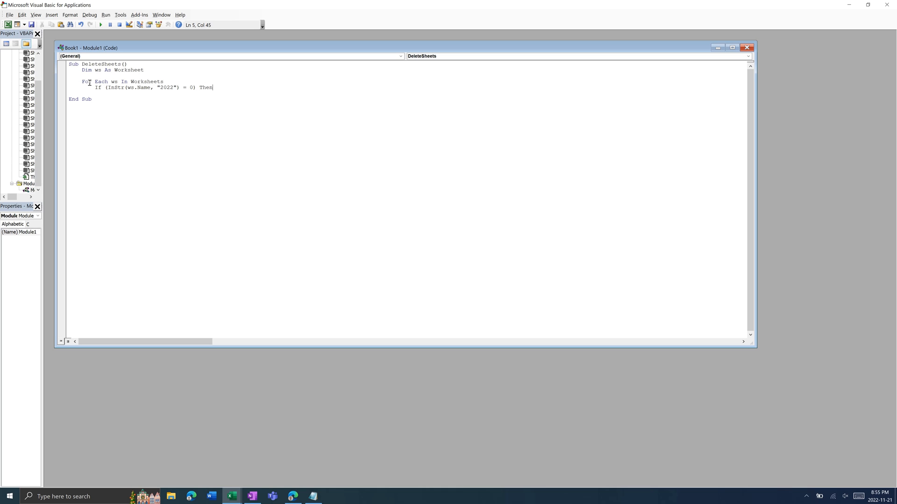
key(Return)
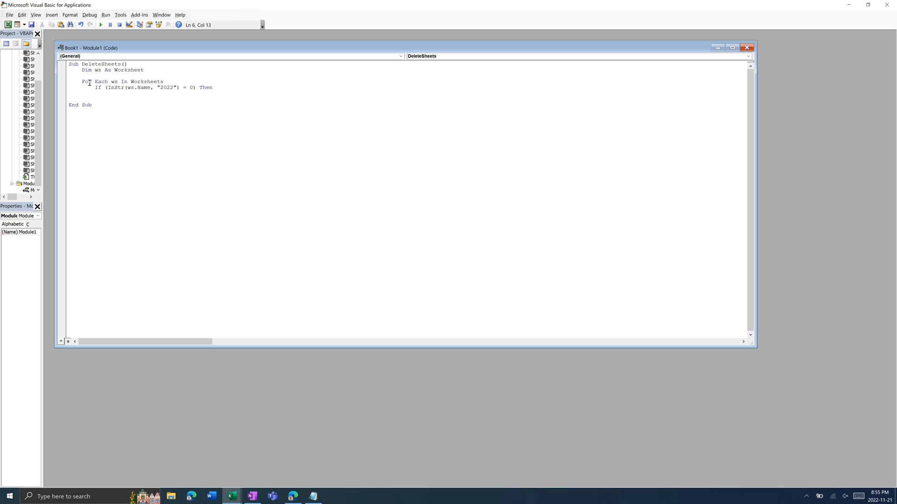
text(ws.)
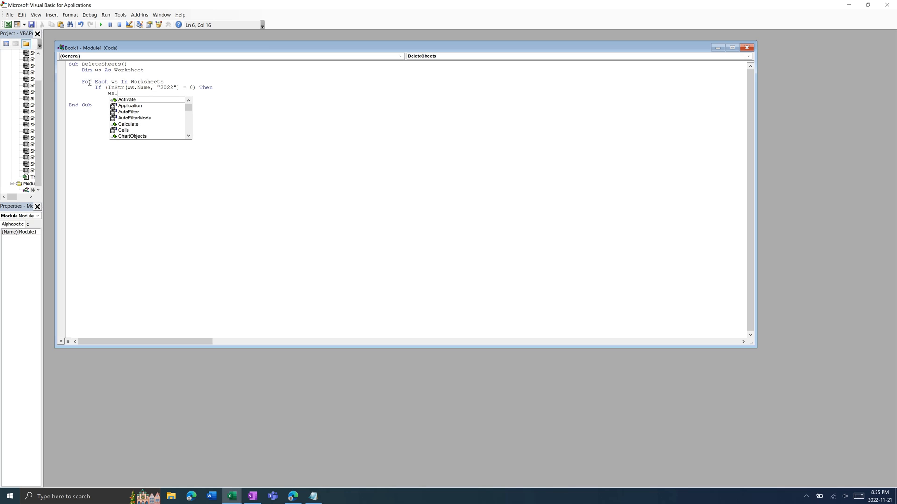
text(Delete)
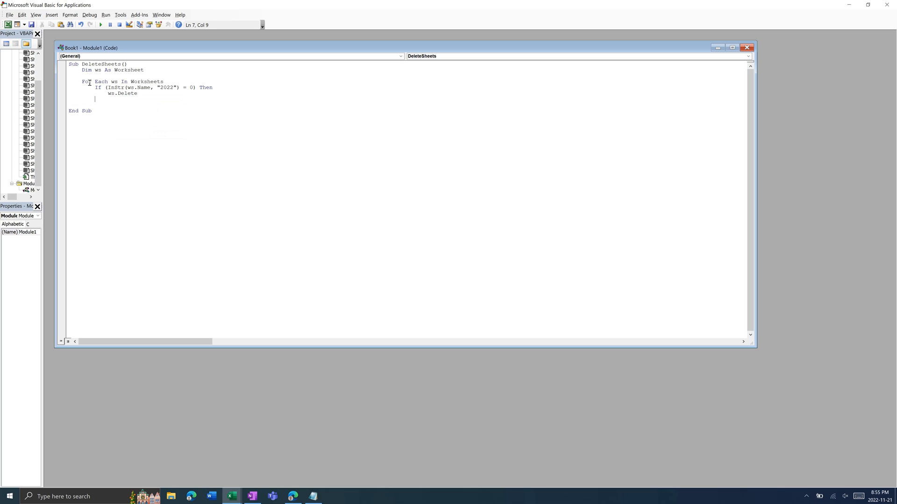
text(End If)
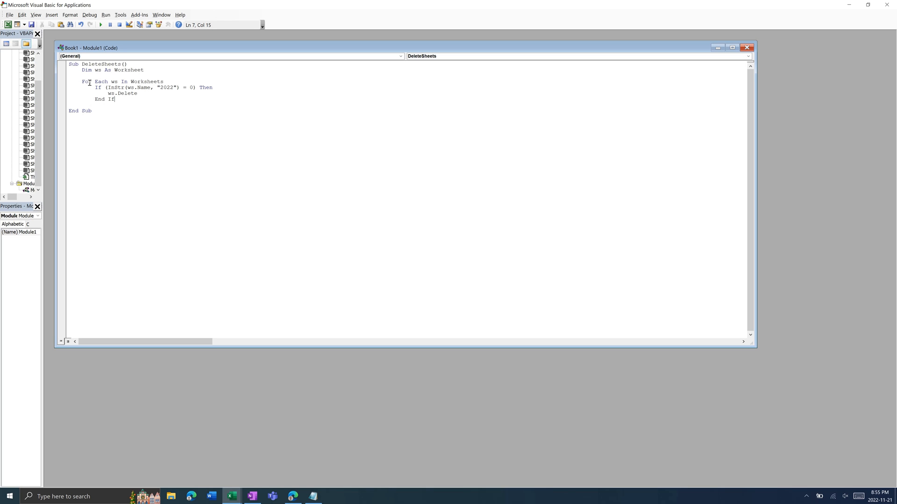
key(Return)
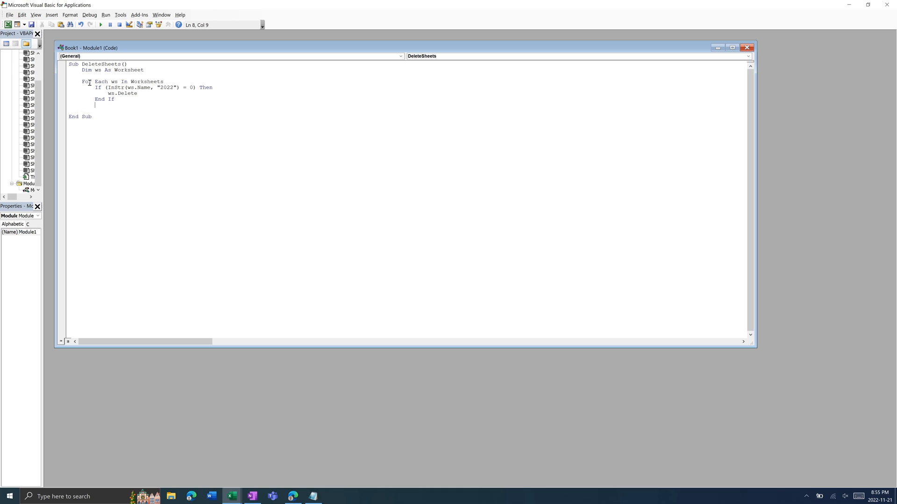
text(N)
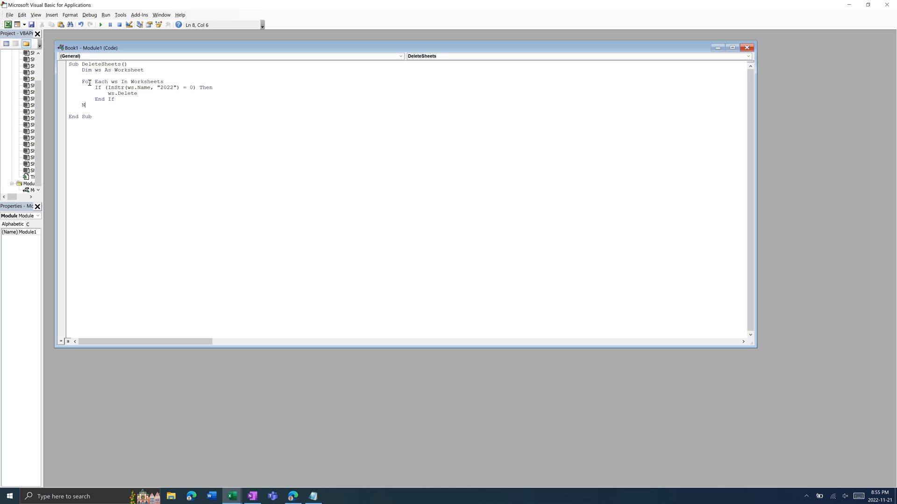
text(ext ws)
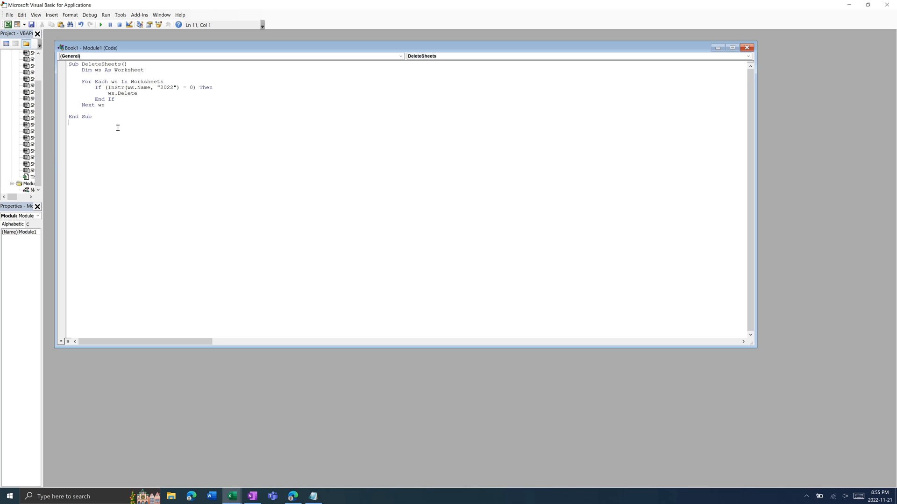
mouse_move(114, 125)
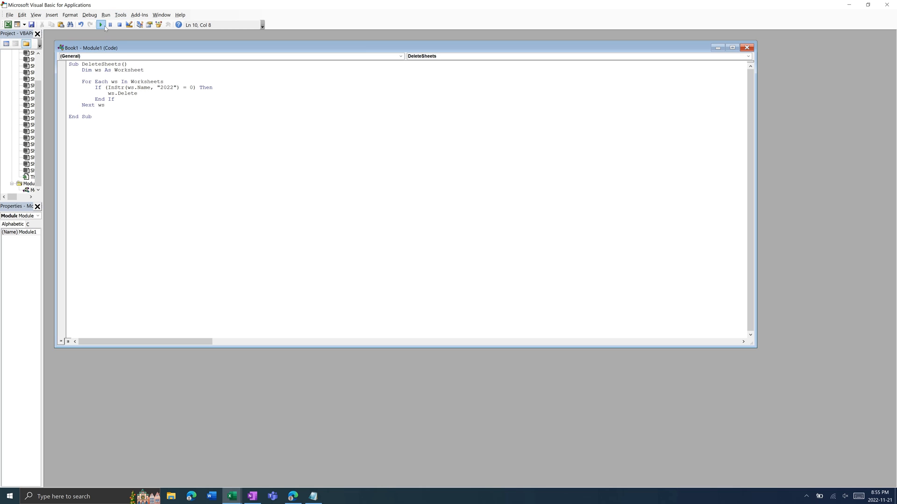
mouse_move(101, 25)
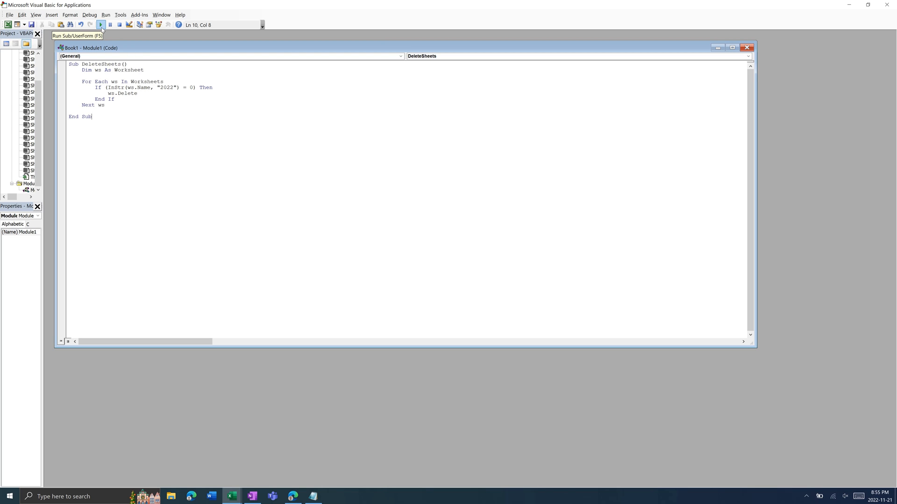
click(100, 25)
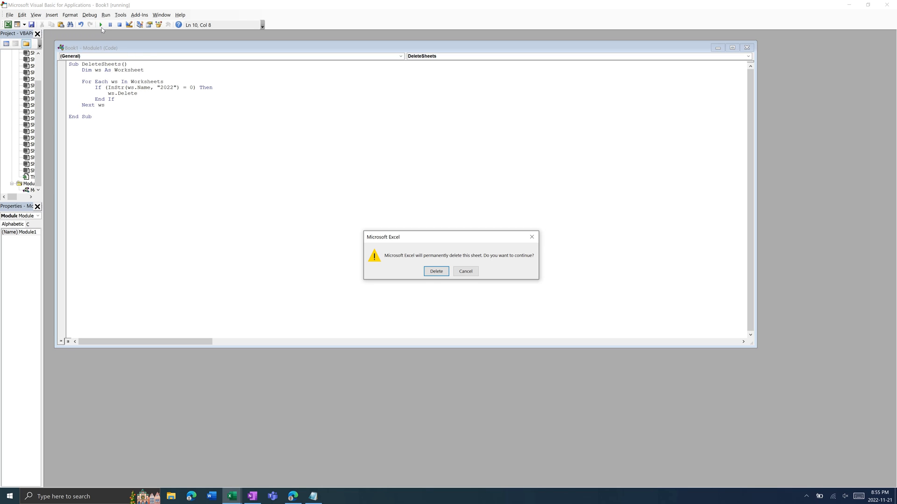
mouse_move(425, 265)
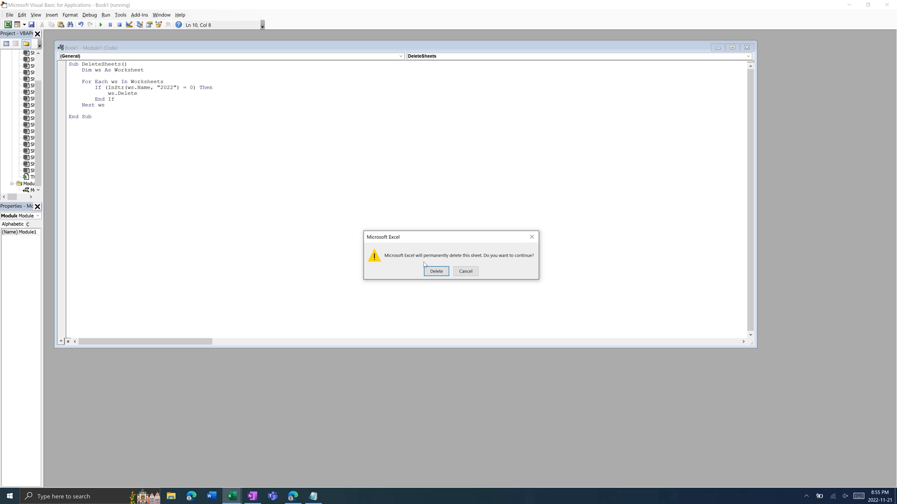
mouse_move(414, 266)
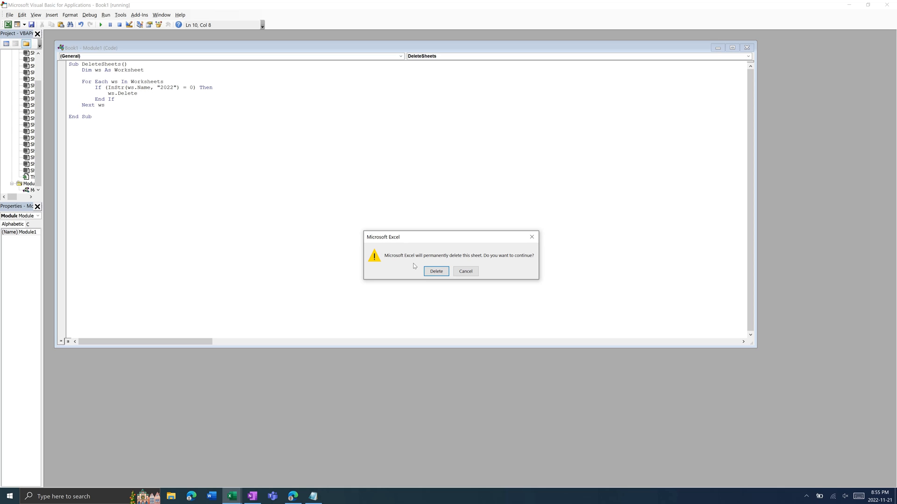
mouse_move(465, 271)
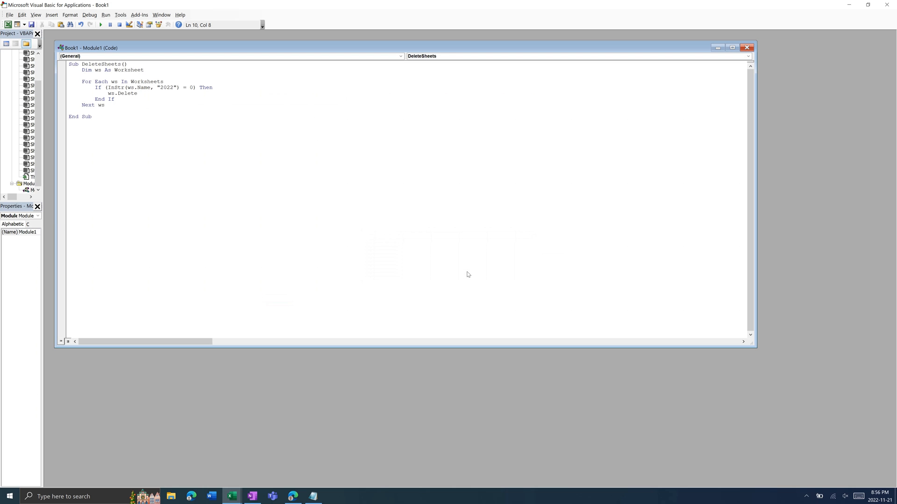
click(68, 76)
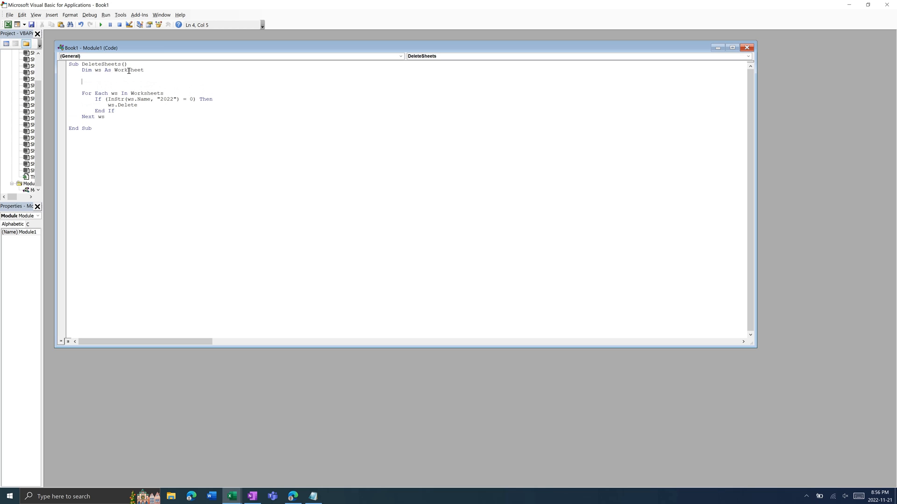
Step: Add 'Application.DisplayAlerts = False' before the loop
text(Application.DisplayAlerts)
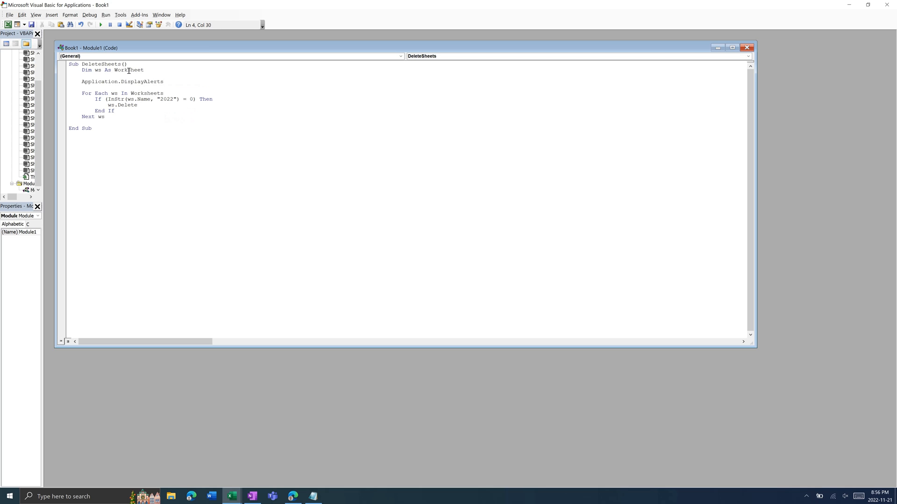
text(= False)
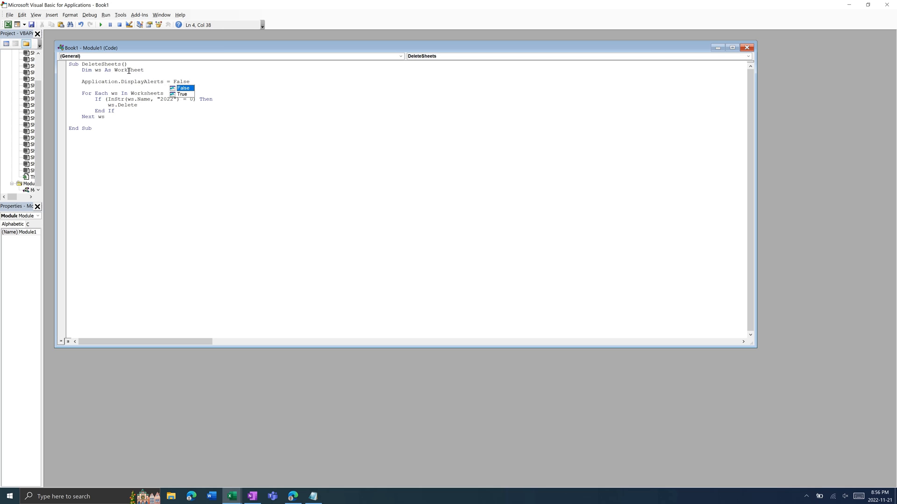
Step: Add 'Application.DisplayAlerts = True' on a new line after 'Next ws'
click(113, 116)
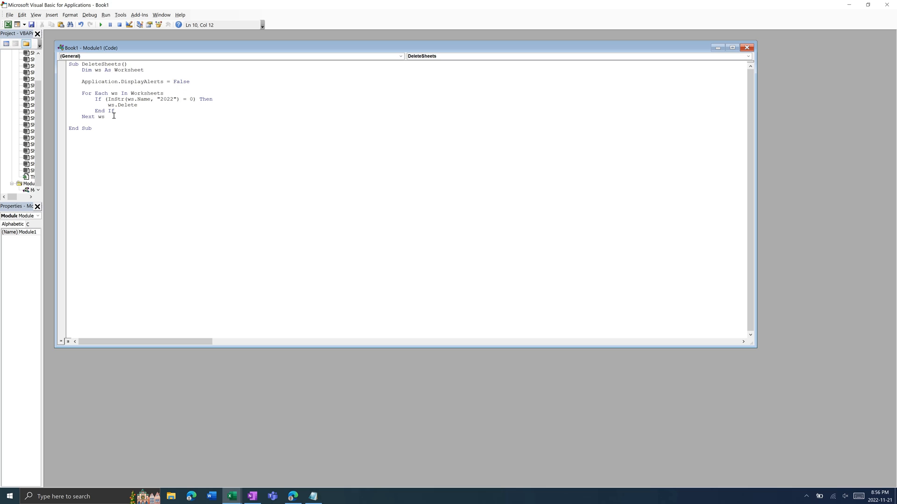
key(enter)
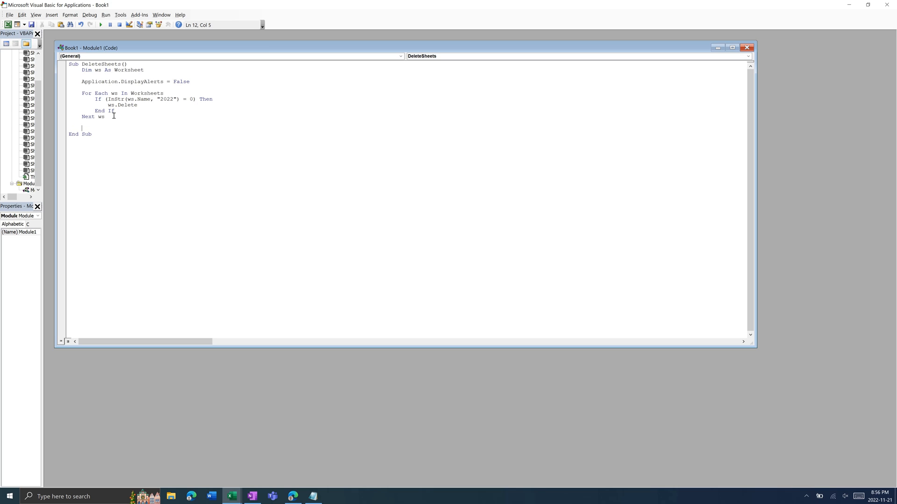
text(N)
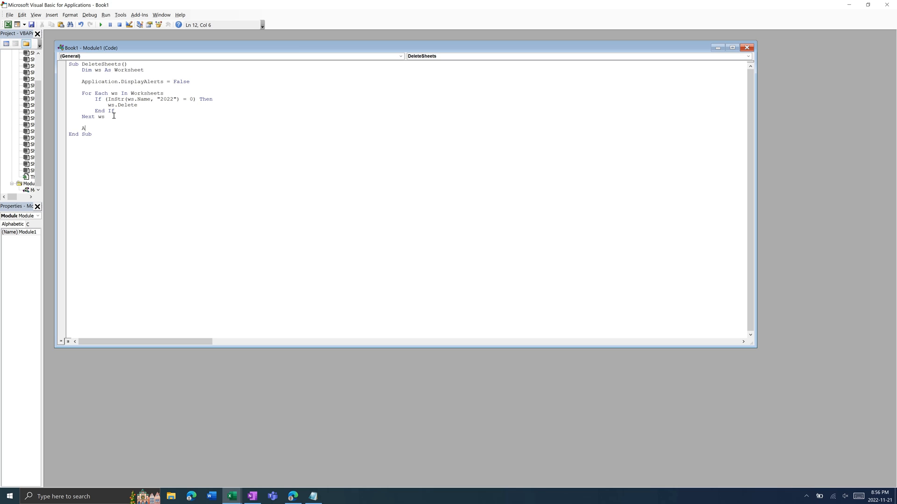
text(Application.DisplayAlerts)
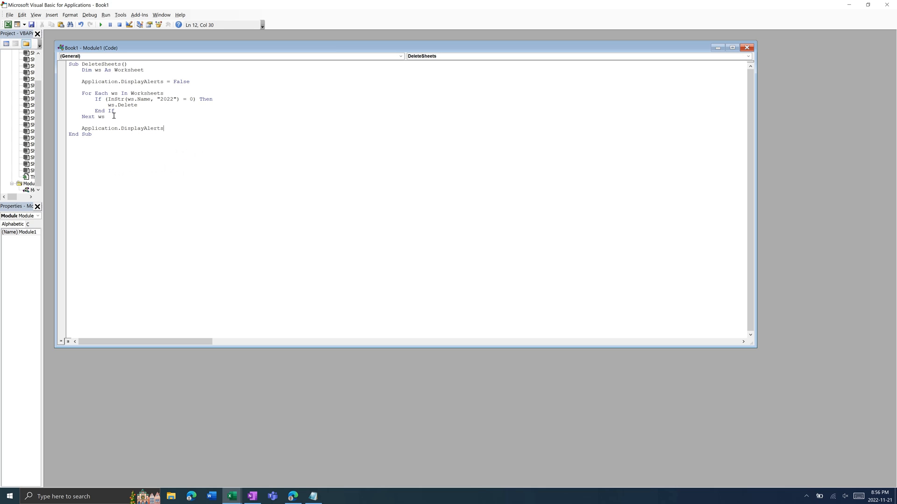
text(= True)
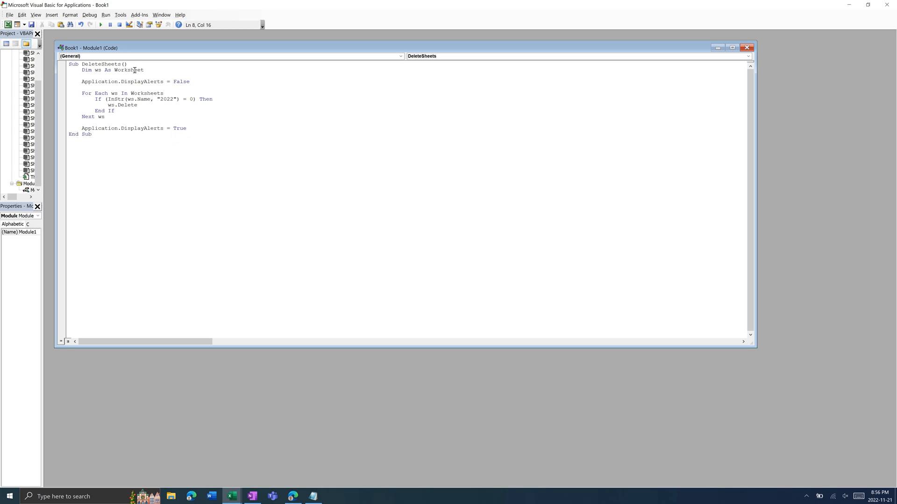
mouse_move(101, 24)
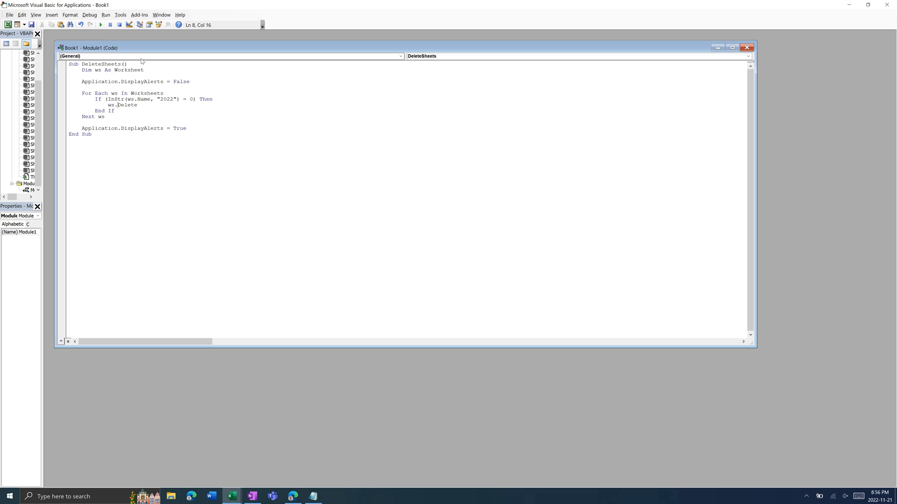
mouse_move(188, 55)
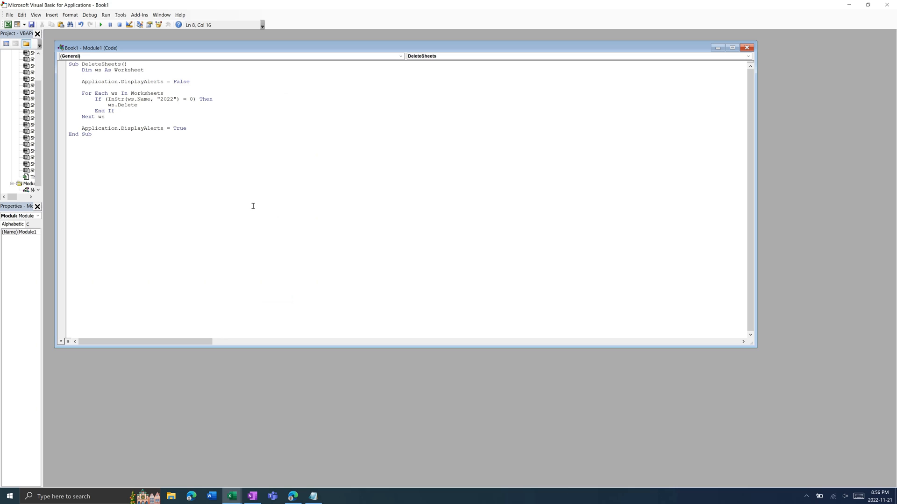
mouse_move(251, 27)
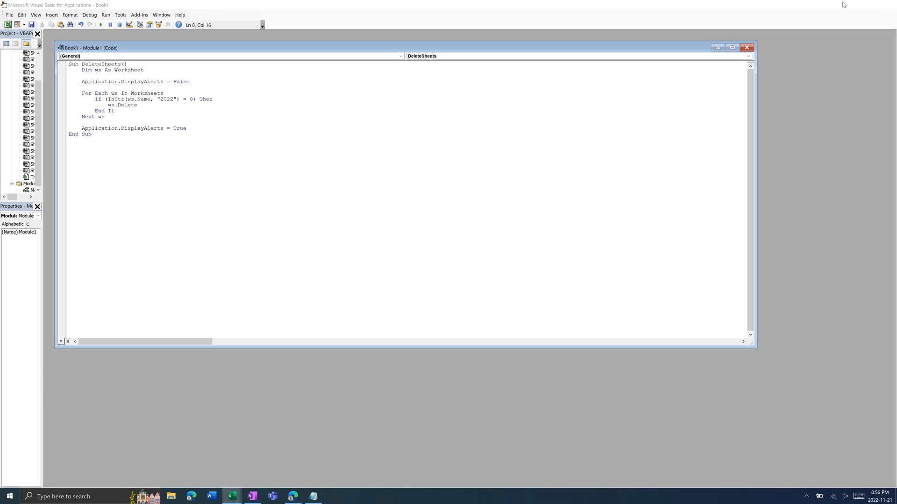
Step: Run DeleteSheets from the macro list, leaving only the Jan–Aug 2022 sheets
click(549, 46)
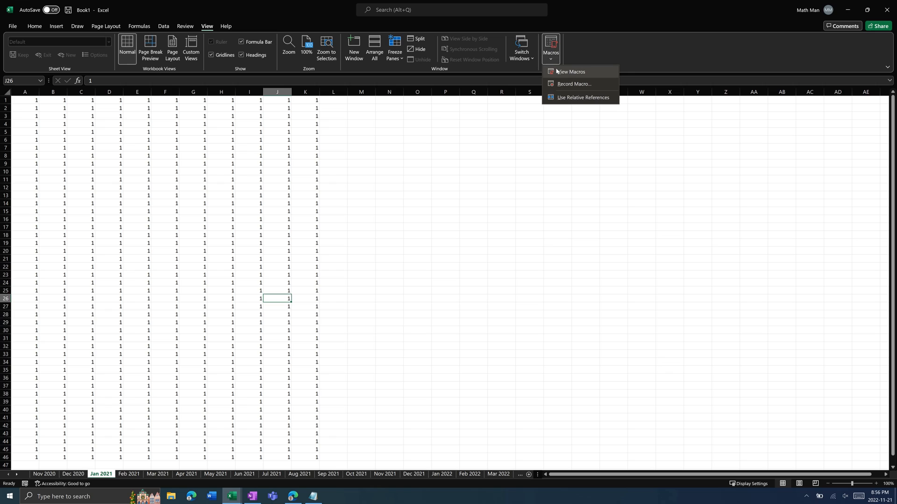
click(571, 72)
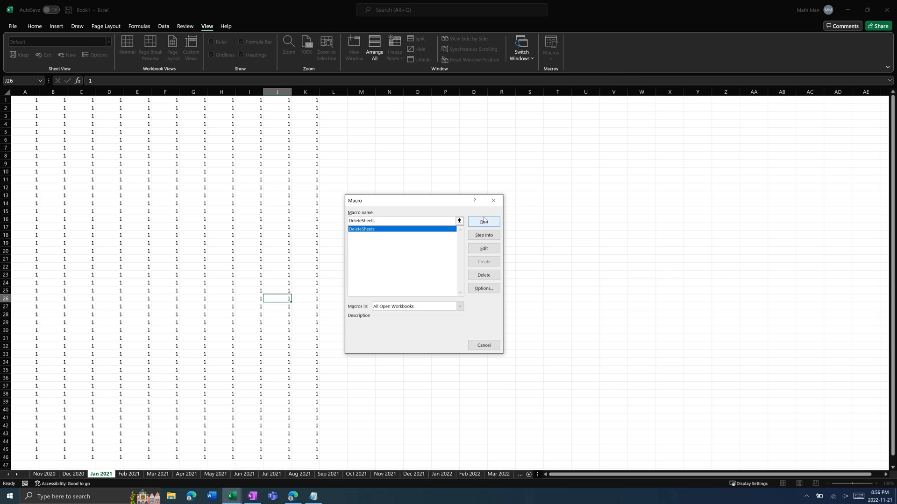
click(482, 222)
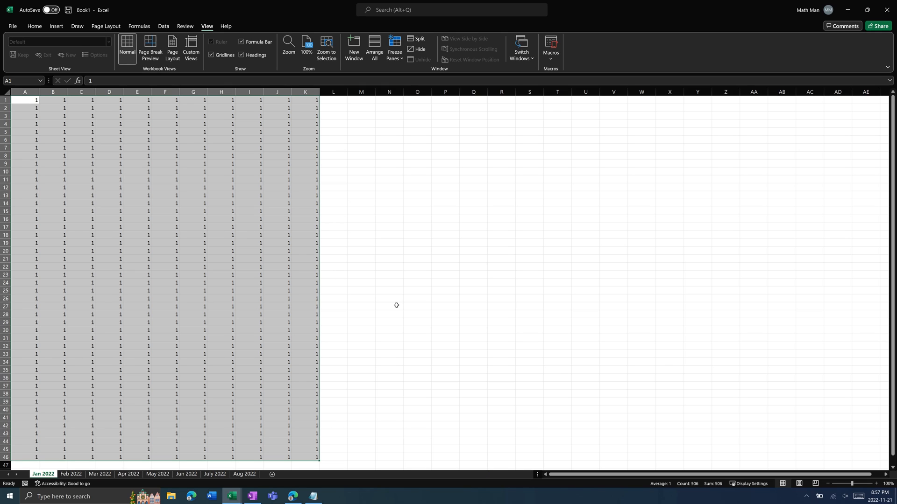
mouse_move(35, 478)
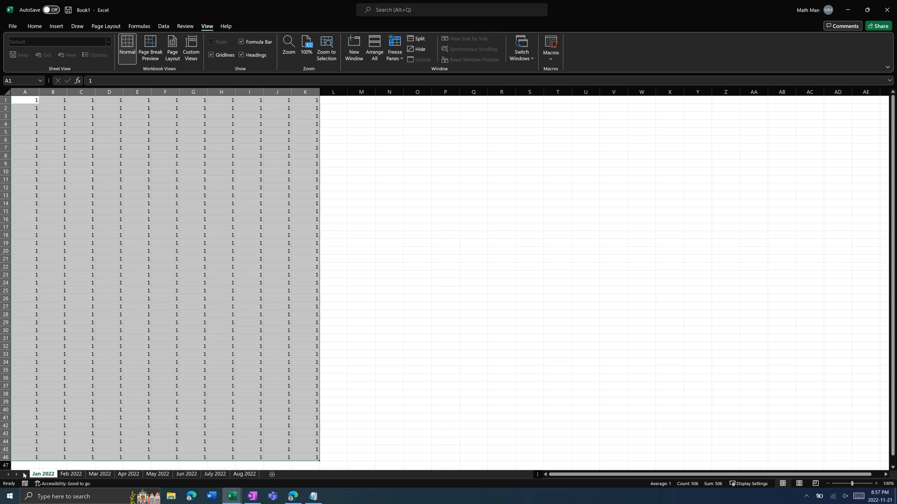
click(244, 474)
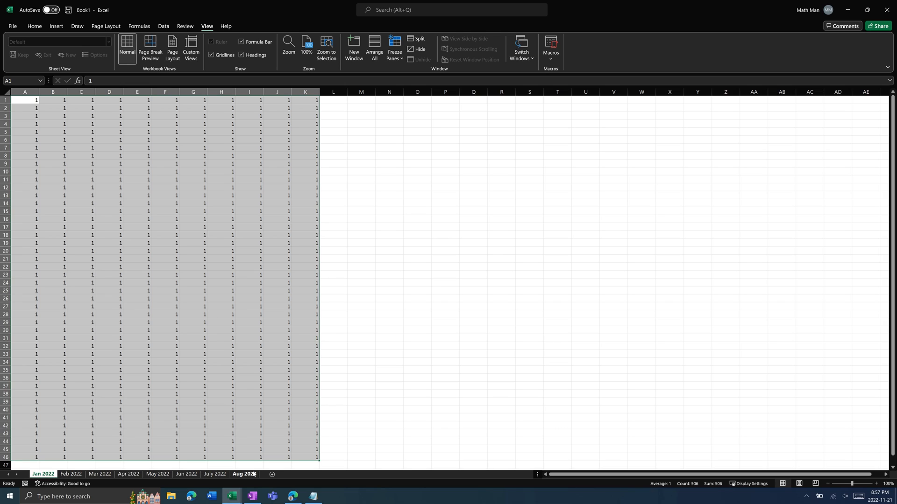